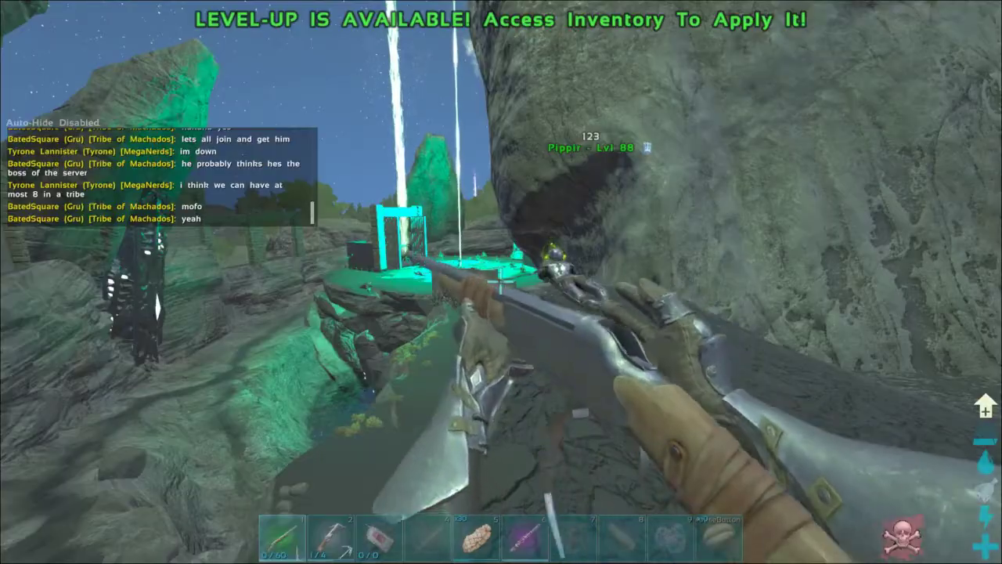
# Equip the C4 charge and detonator in place of the longneck rifle near the spike walls
pyautogui.click(501, 282)
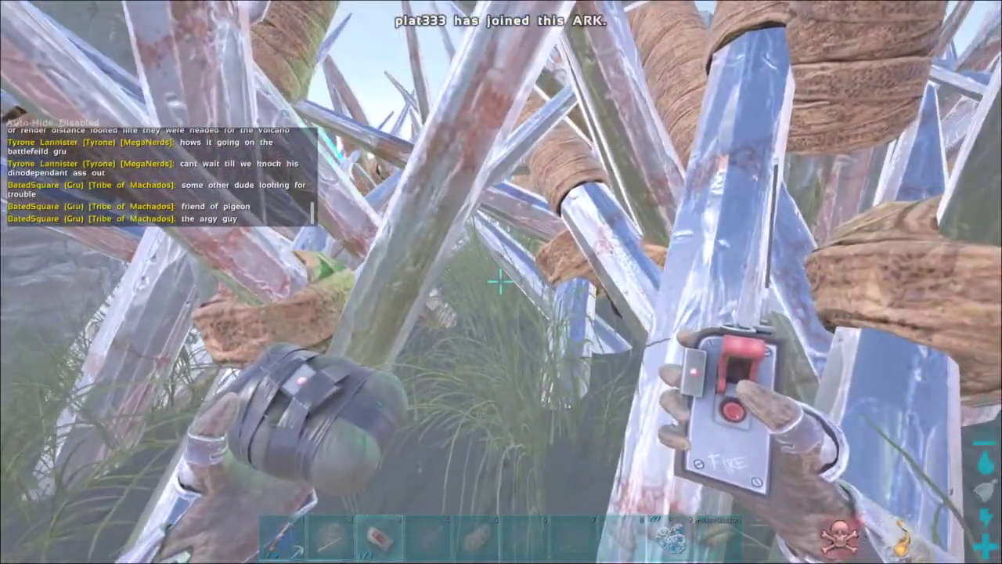
# Approach the locked metal door and plant a C4 charge on the adjacent metal wall
pyautogui.click(732, 411)
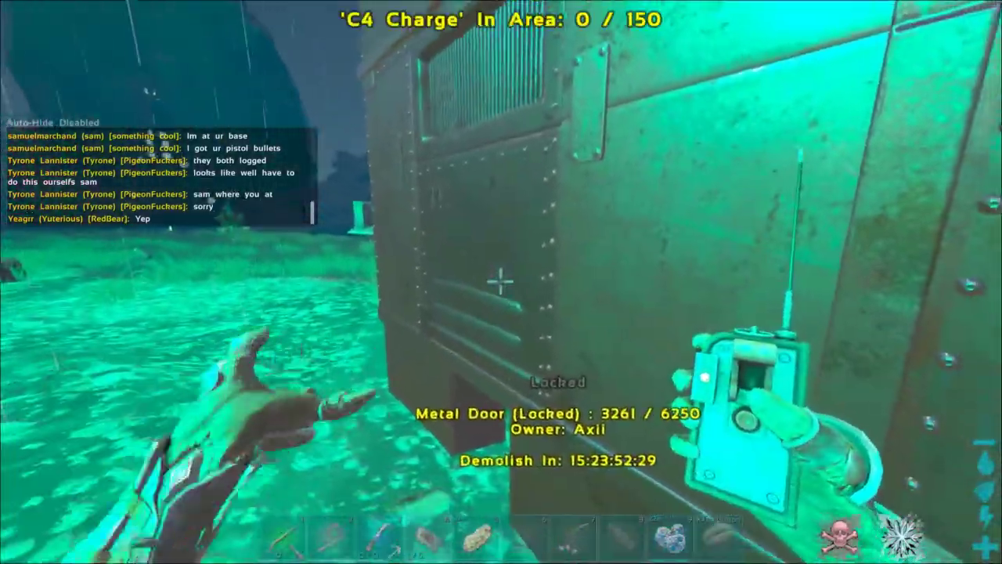
pyautogui.click(501, 282)
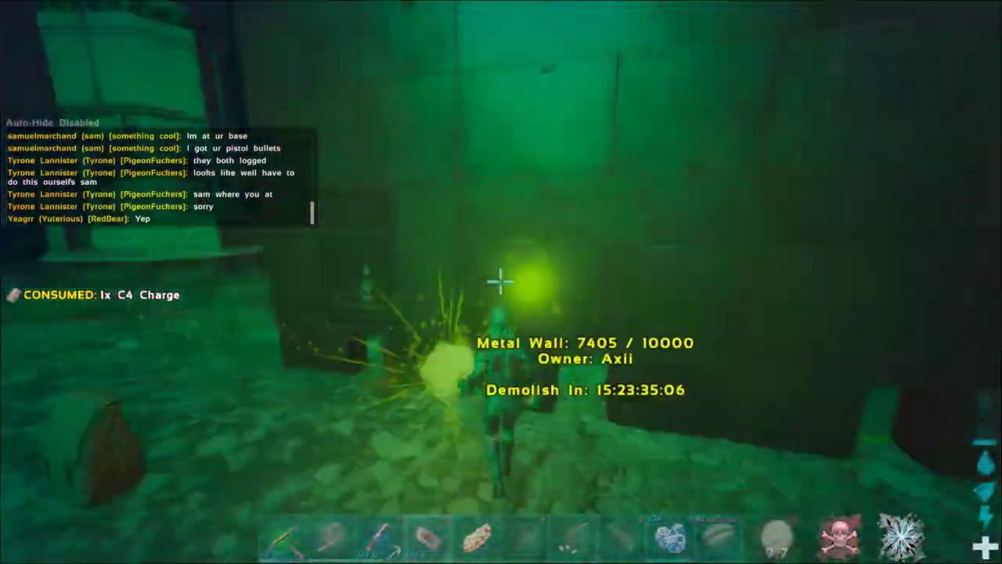